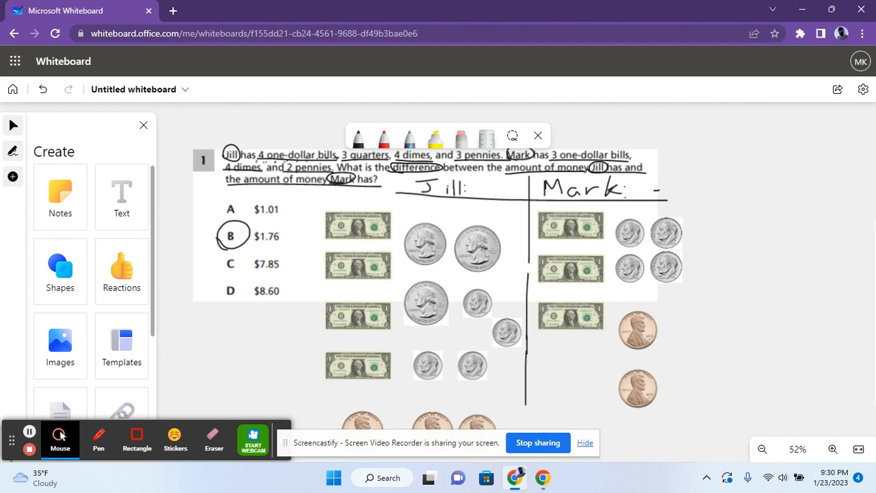
{"action": "mouse_move", "coordinate": [364, 314]}
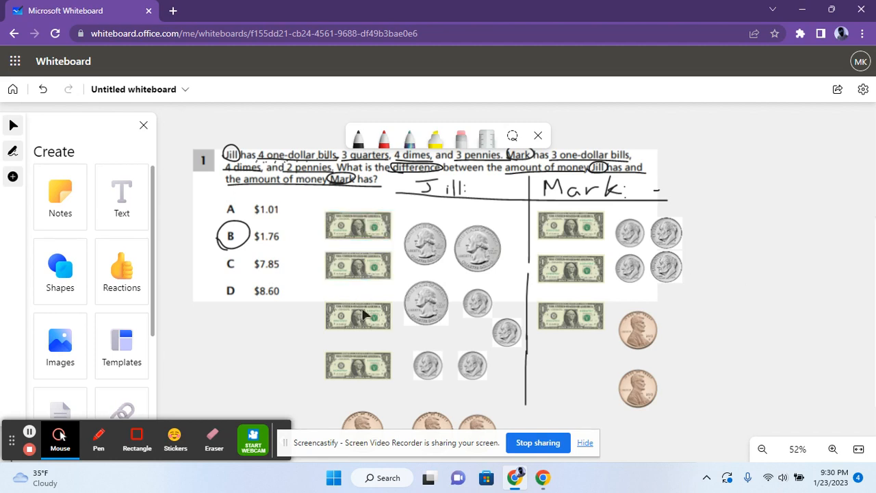
- Tally Jill's bills and coins and write '$5.' next to 'Jill:'
{"action": "left_click", "coordinate": [358, 364]}
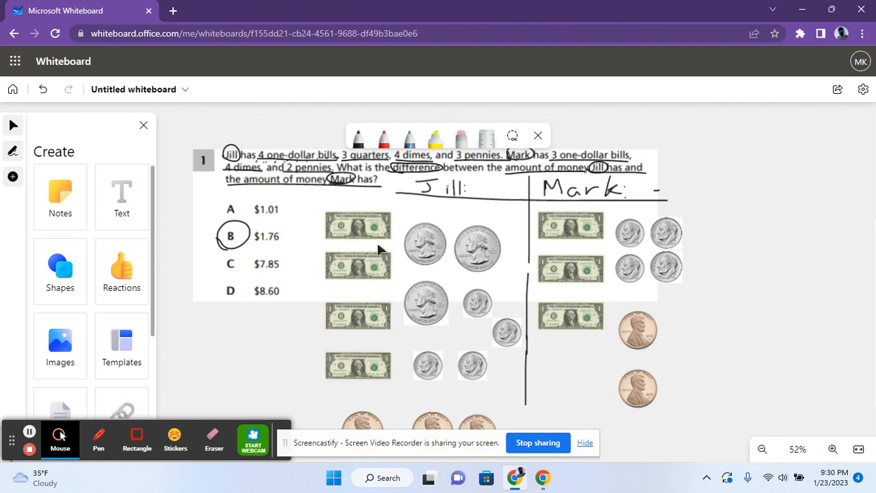
{"action": "left_click", "coordinate": [357, 224]}
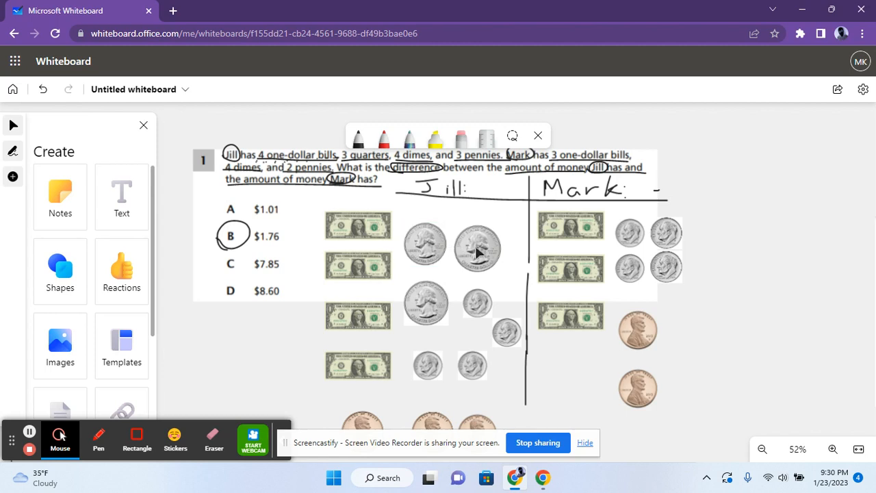
{"action": "left_click", "coordinate": [425, 304]}
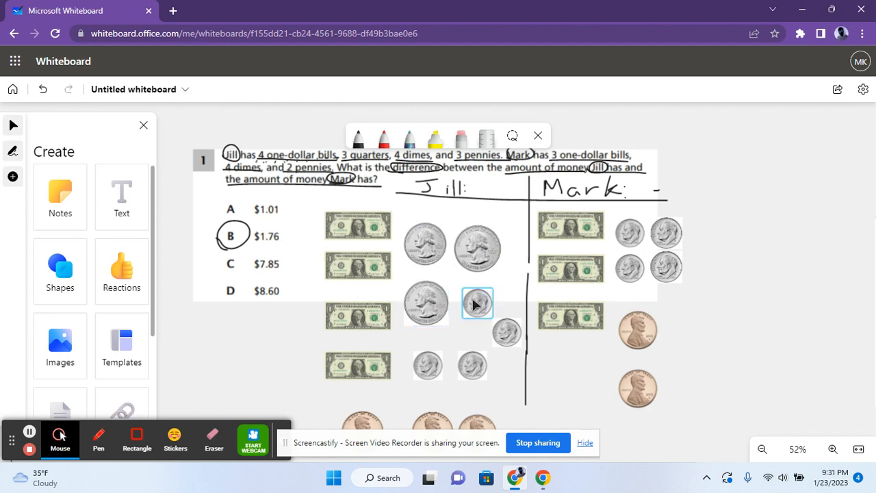
{"action": "left_click_drag", "start_coordinate": [477, 304], "coordinate": [506, 332]}
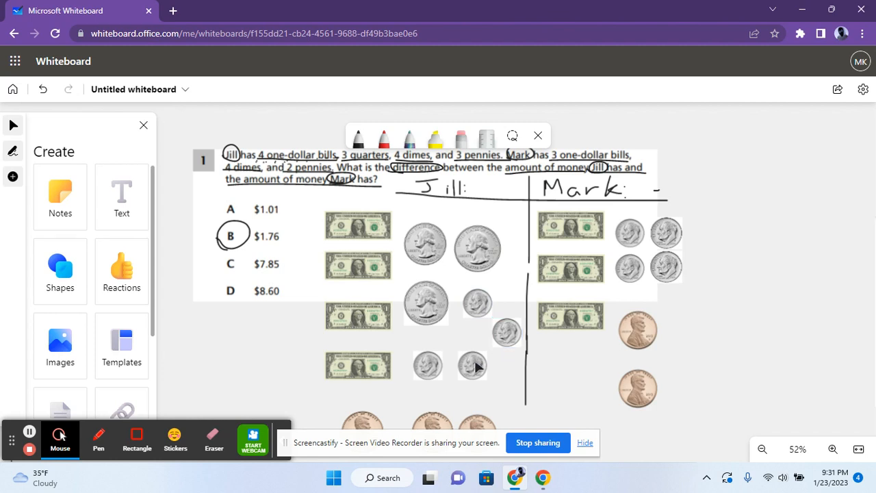
{"action": "mouse_move", "coordinate": [449, 372]}
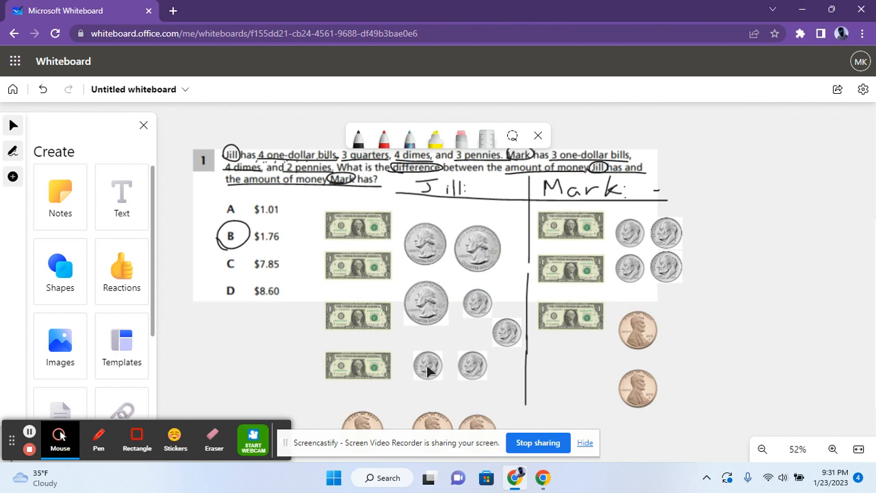
{"action": "left_click", "coordinate": [363, 421]}
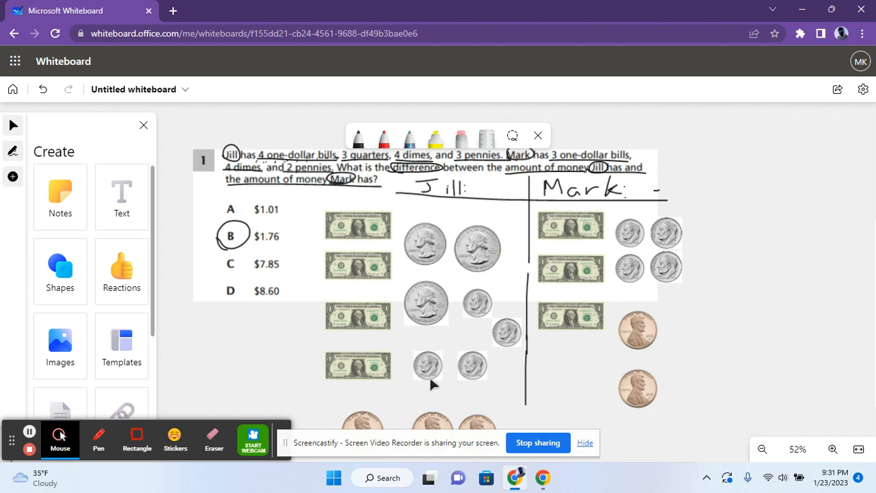
{"action": "mouse_move", "coordinate": [356, 136]}
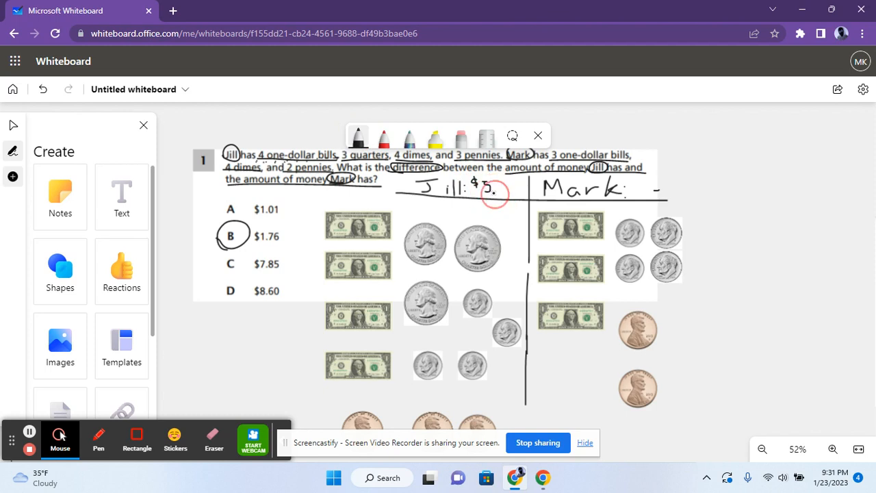
- Finish Jill's total as $5.18 and write Mark's total as $3.42
{"action": "left_click_drag", "start_coordinate": [478, 188], "coordinate": [509, 189]}
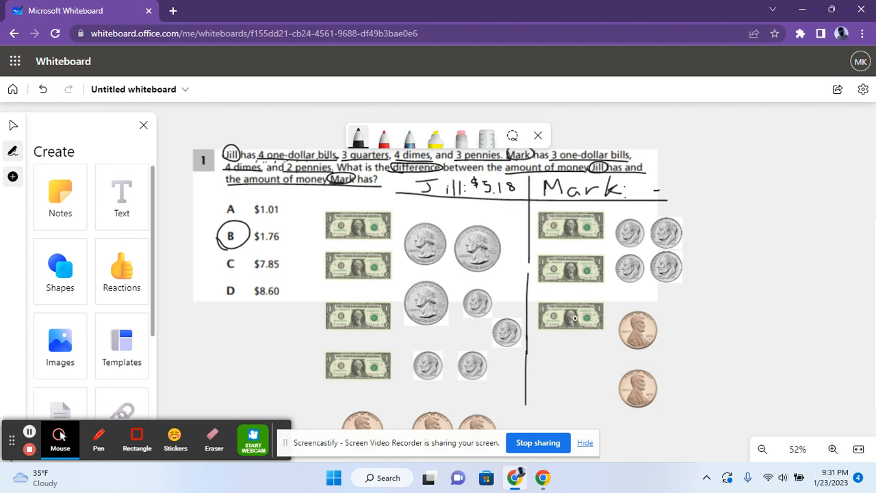
{"action": "mouse_move", "coordinate": [591, 265]}
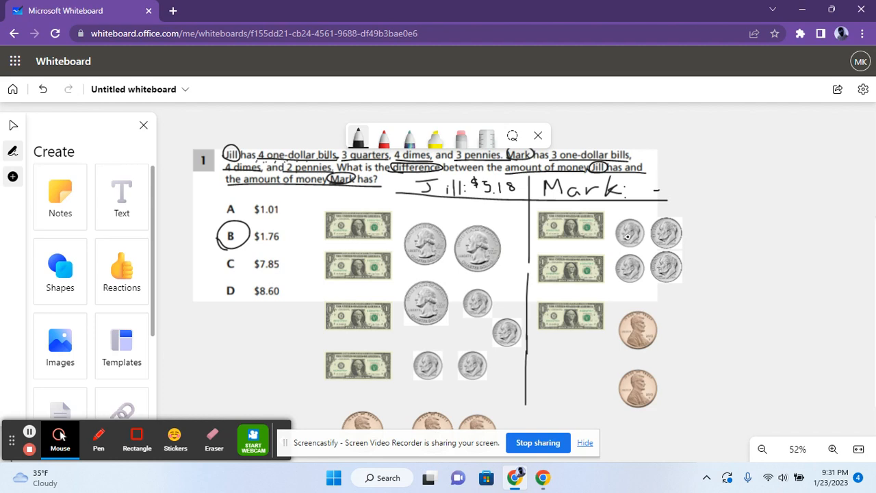
{"action": "mouse_move", "coordinate": [669, 236]}
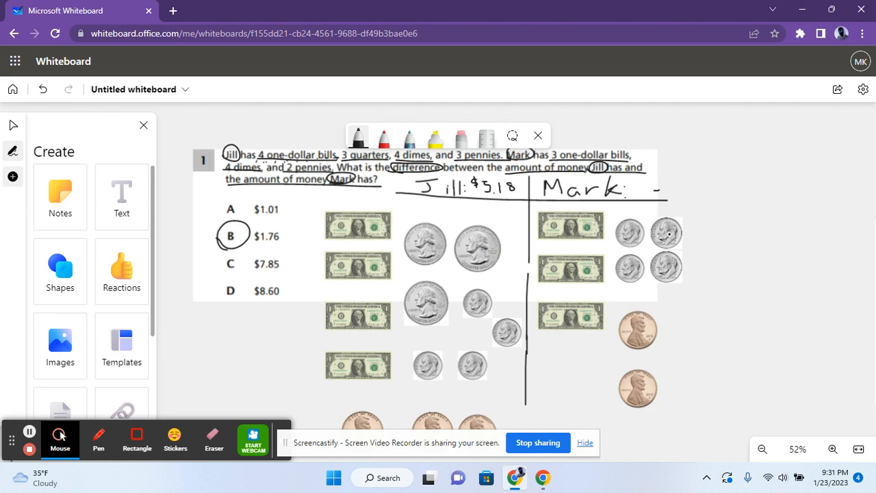
{"action": "mouse_move", "coordinate": [621, 269]}
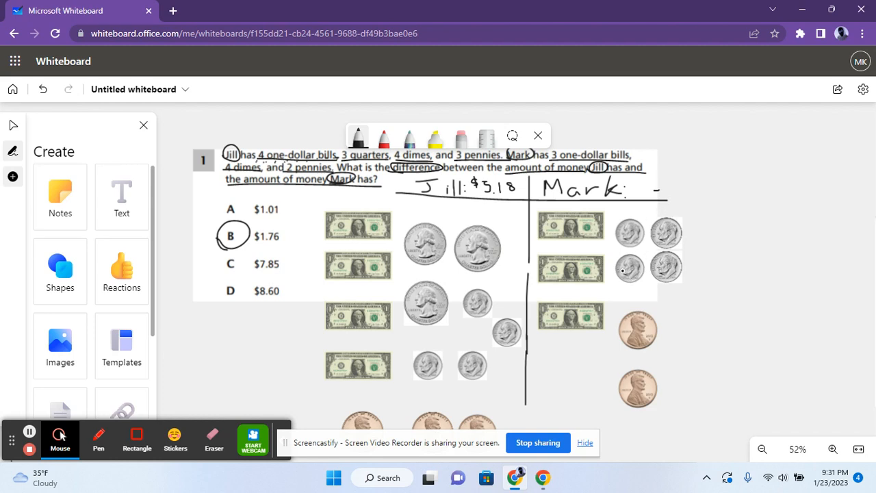
{"action": "mouse_move", "coordinate": [670, 267]}
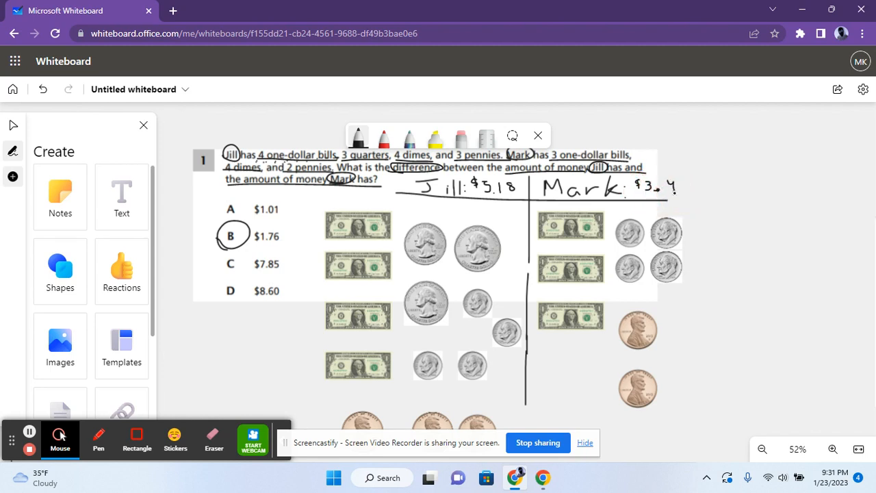
{"action": "left_click_drag", "start_coordinate": [677, 189], "coordinate": [691, 198]}
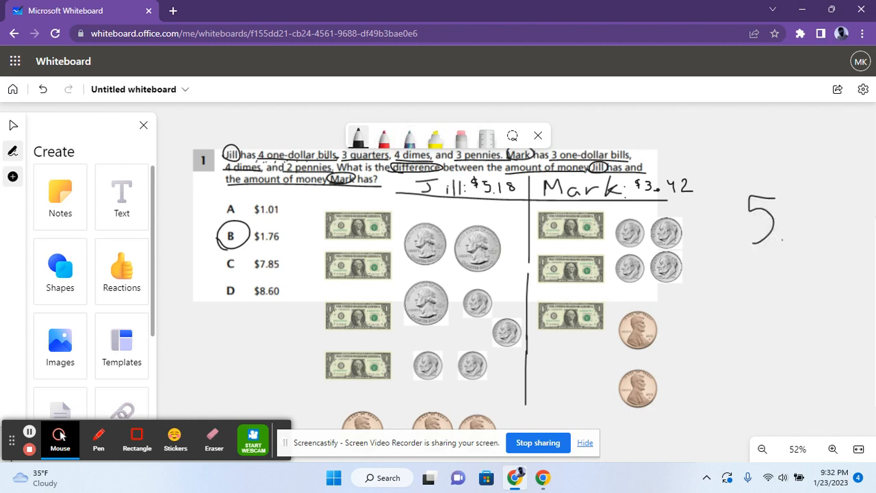
- Write 5.18 minus 3.42 stacked beside the money problem
{"action": "left_click_drag", "start_coordinate": [783, 232], "coordinate": [837, 205]}
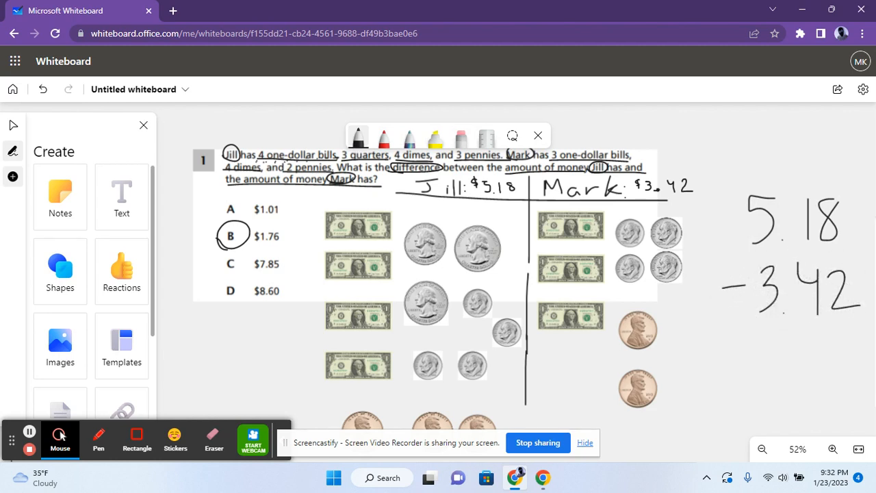
{"action": "left_click_drag", "start_coordinate": [723, 334], "coordinate": [859, 334]}
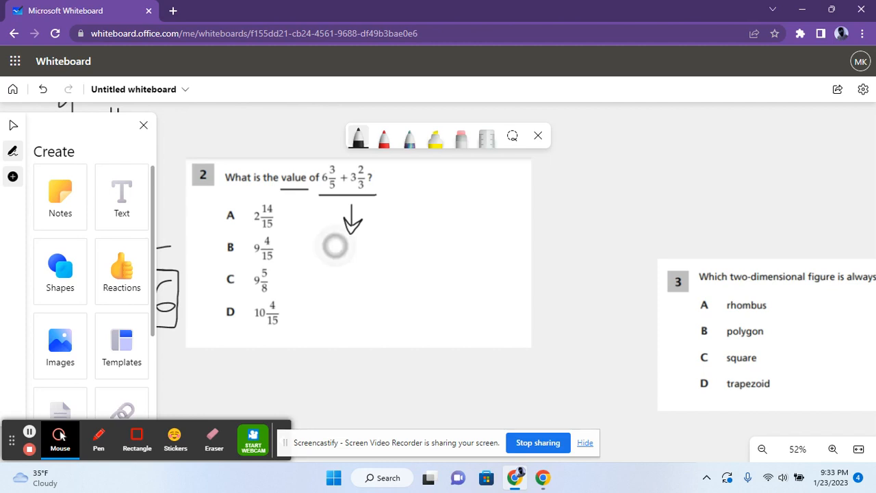
- Write 6 9/15 + 3 10/15 under the arrow as the common-denominator sum
{"action": "left_click_drag", "start_coordinate": [336, 246], "coordinate": [376, 266]}
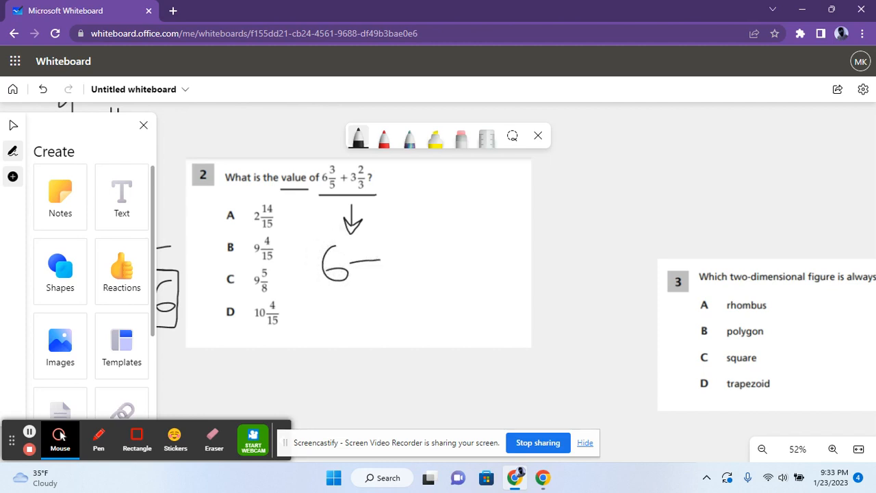
{"action": "left_click_drag", "start_coordinate": [359, 266], "coordinate": [377, 281]}
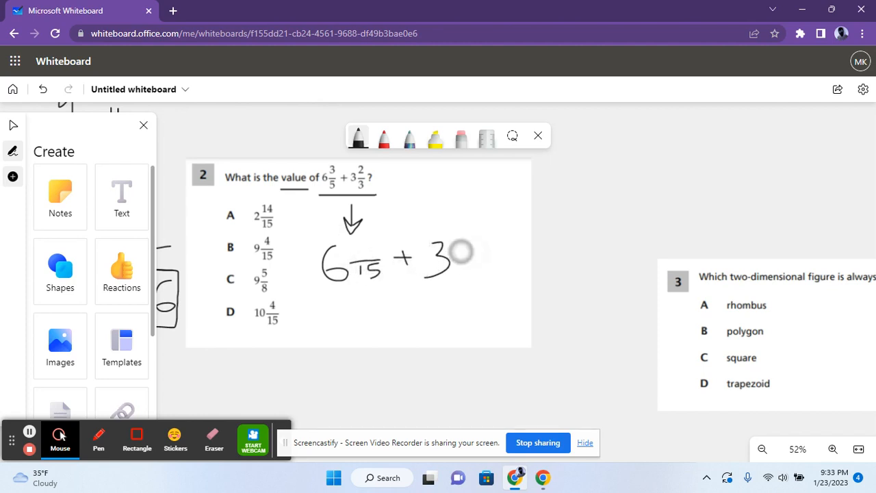
{"action": "left_click_drag", "start_coordinate": [479, 249], "coordinate": [486, 281]}
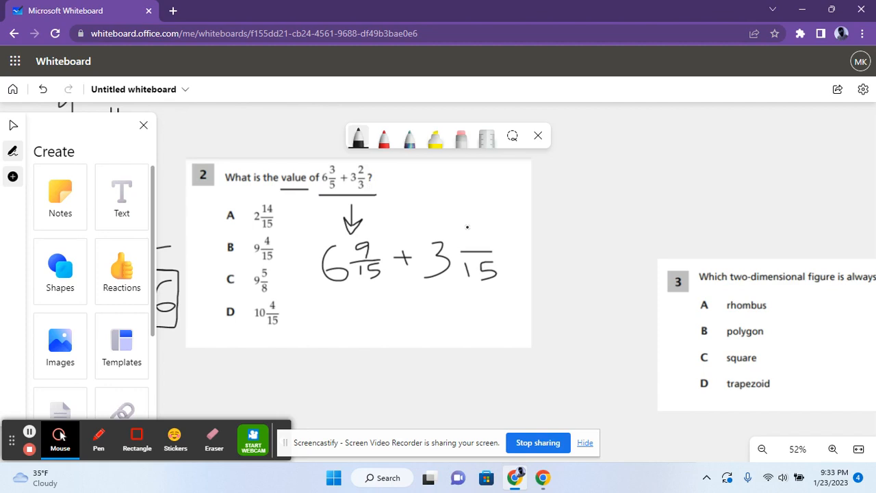
{"action": "left_click_drag", "start_coordinate": [466, 232], "coordinate": [490, 226]}
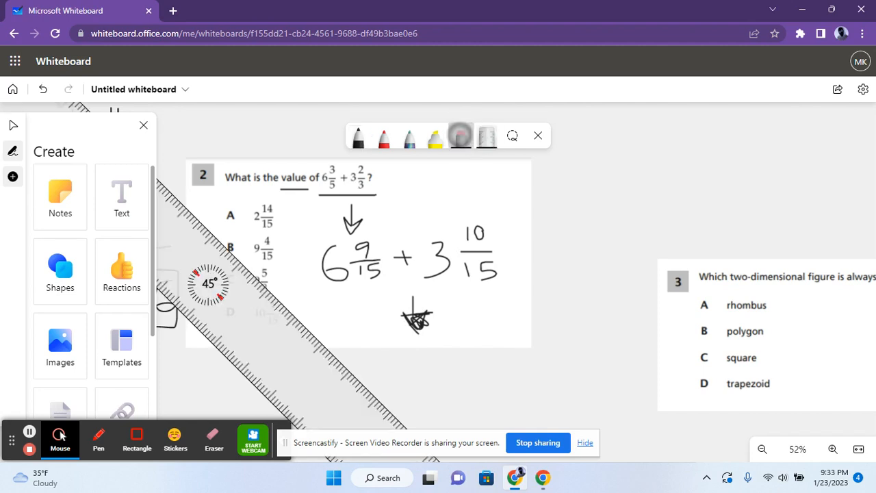
- Move the ruler away and draw a line under the sum with an arrow below
{"action": "left_click", "coordinate": [460, 137]}
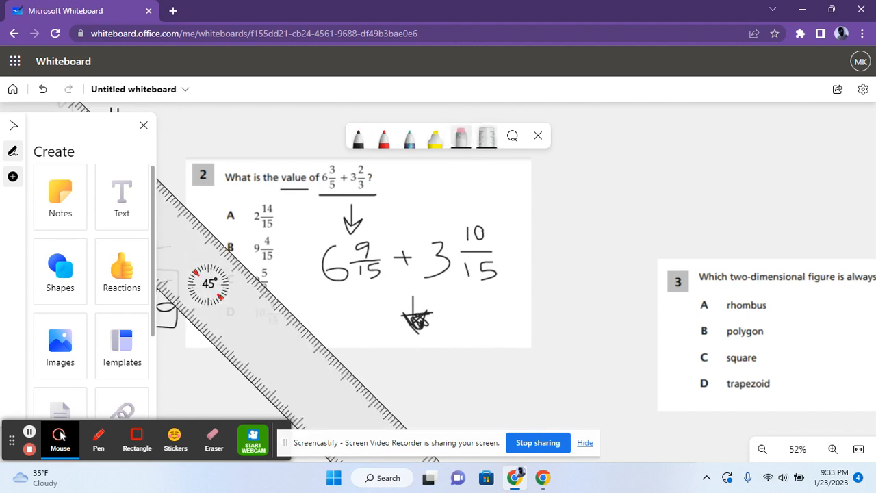
{"action": "left_click", "coordinate": [460, 136]}
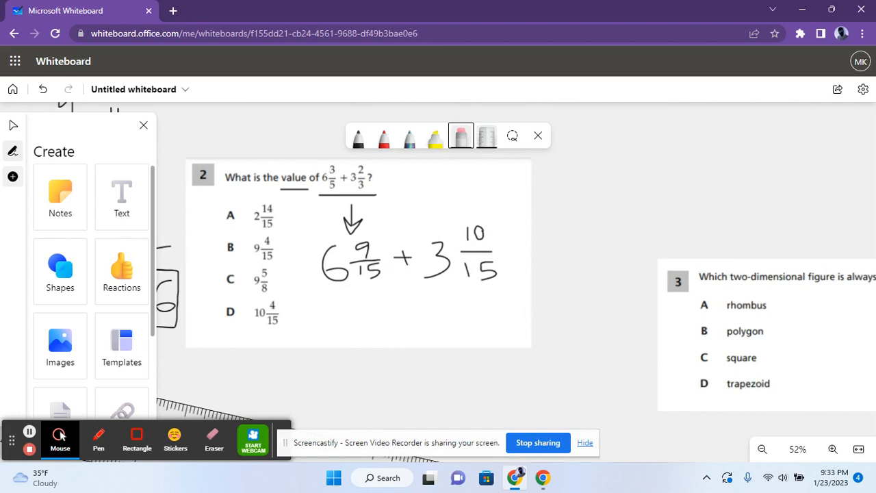
{"action": "left_click_drag", "start_coordinate": [329, 293], "coordinate": [527, 292]}
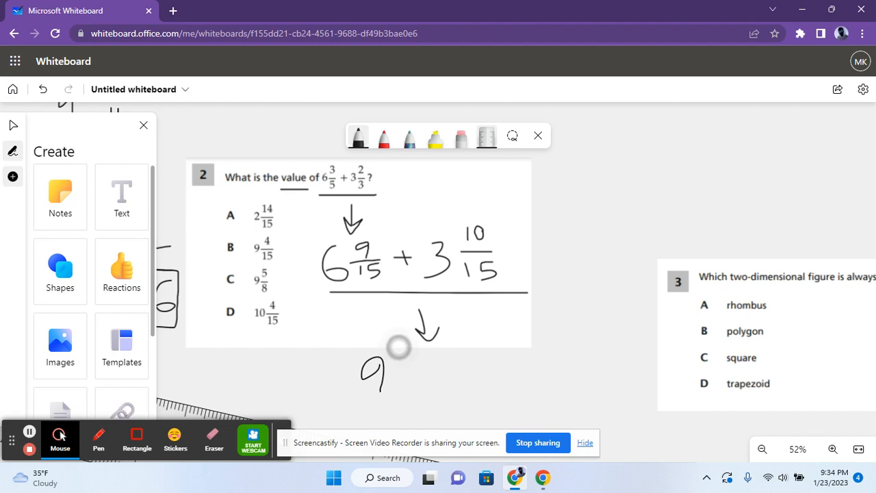
- Write the total 9 19/15 = 10 and continue the simplified answer
{"action": "left_click_drag", "start_coordinate": [403, 353], "coordinate": [403, 390]}
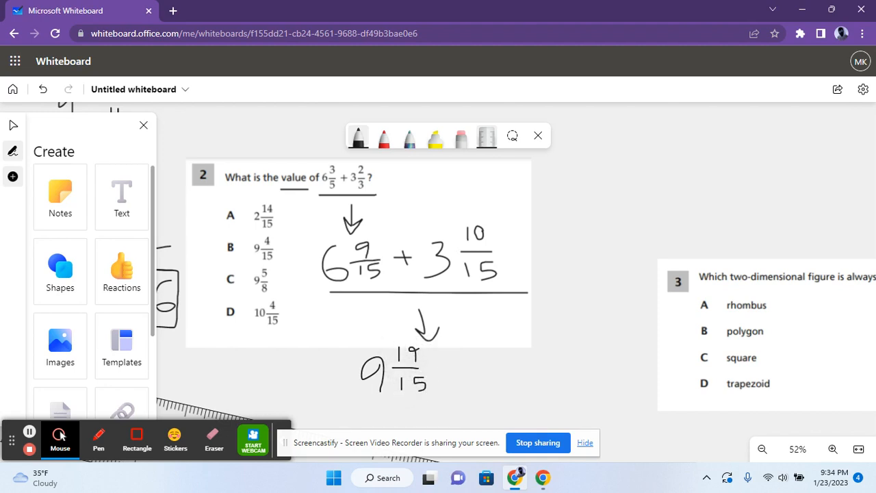
{"action": "left_click_drag", "start_coordinate": [440, 375], "coordinate": [463, 372]}
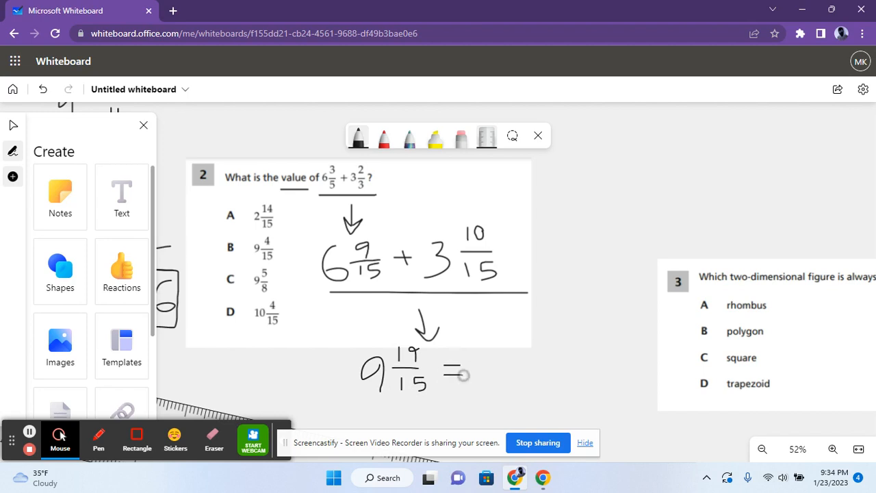
{"action": "left_click_drag", "start_coordinate": [472, 372], "coordinate": [509, 372]}
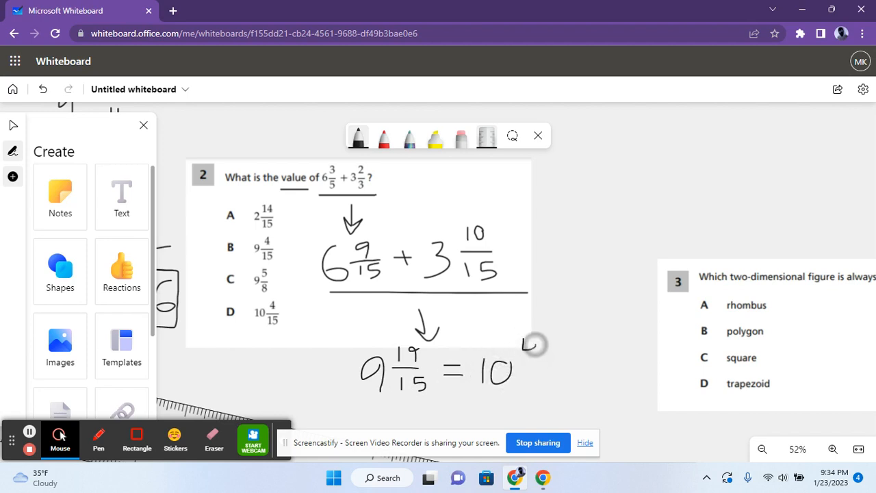
{"action": "left_click_drag", "start_coordinate": [527, 342], "coordinate": [541, 383]}
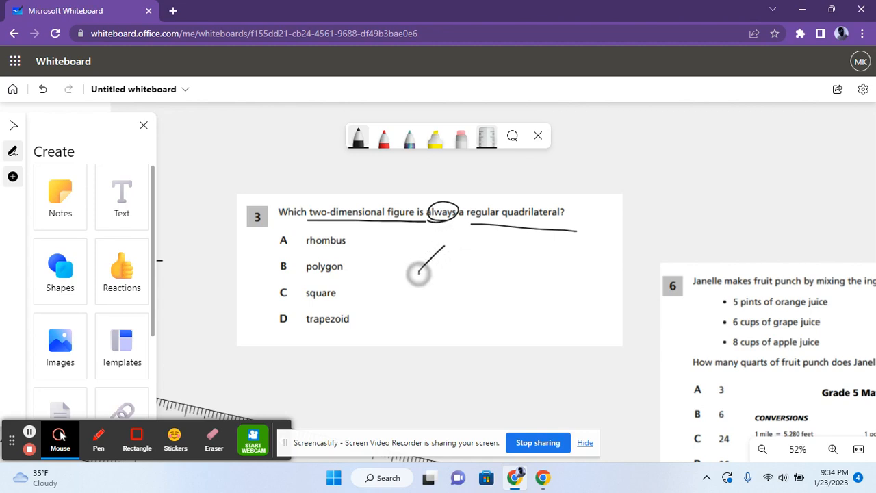
- Sketch a rhombus with marked angles and cross out rhombus and polygon as answers
{"action": "left_click_drag", "start_coordinate": [449, 244], "coordinate": [452, 328]}
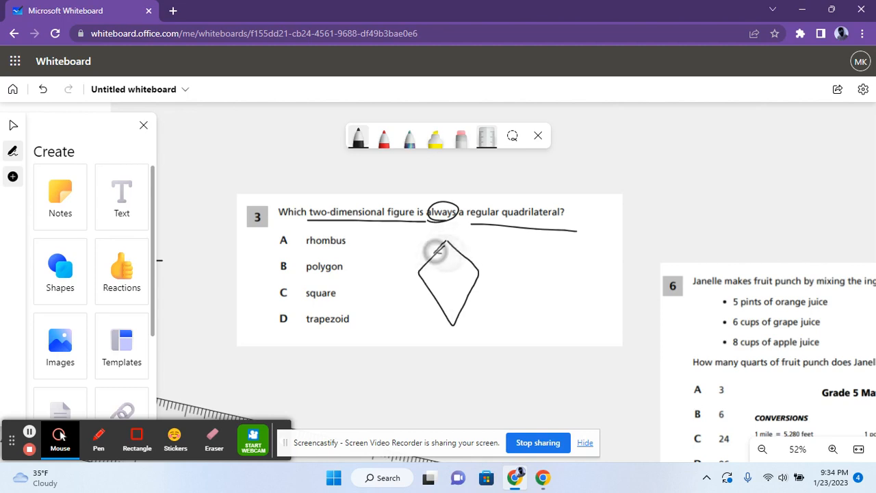
{"action": "left_click_drag", "start_coordinate": [438, 253], "coordinate": [479, 288]}
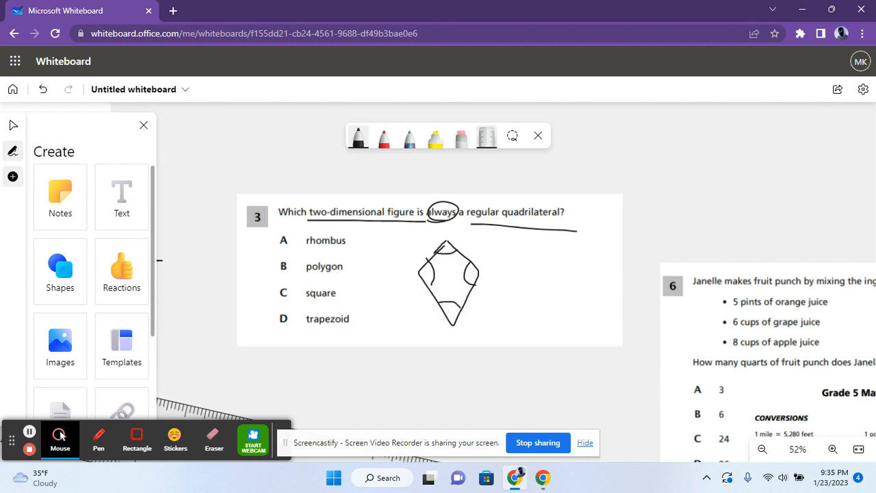
{"action": "left_click", "coordinate": [437, 263]}
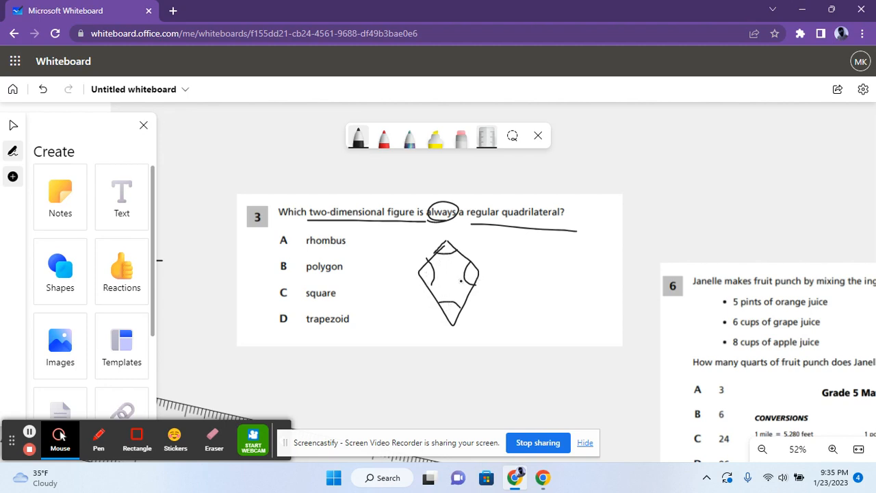
{"action": "left_click_drag", "start_coordinate": [274, 246], "coordinate": [263, 235]}
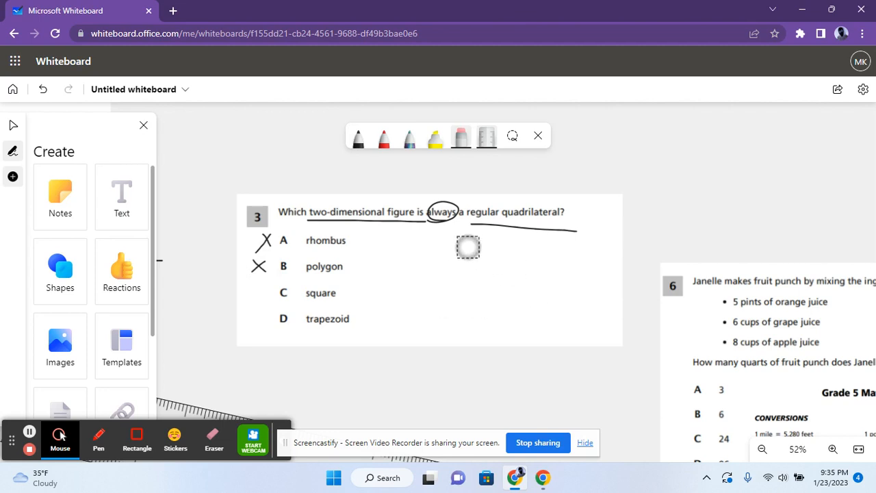
- Switch to freehand inking and draw right-angle marks in the square's corners
{"action": "left_click", "coordinate": [60, 271]}
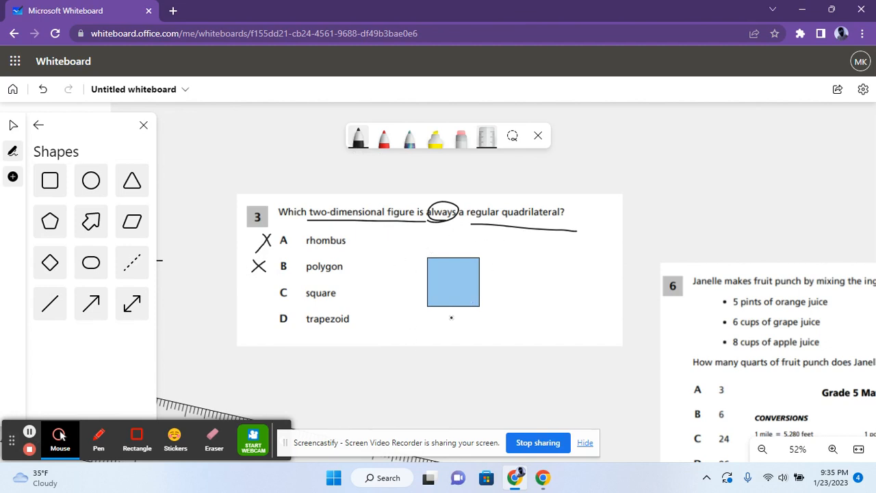
{"action": "left_click", "coordinate": [432, 267]}
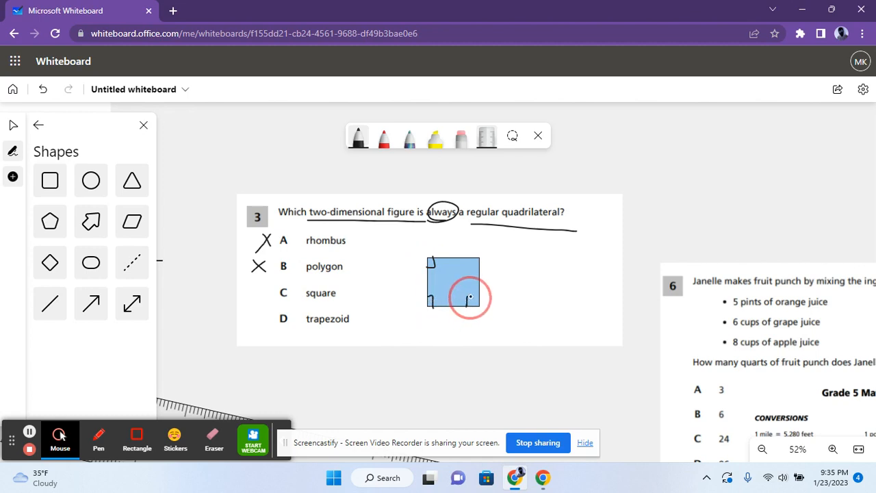
{"action": "left_click_drag", "start_coordinate": [468, 298], "coordinate": [468, 276]}
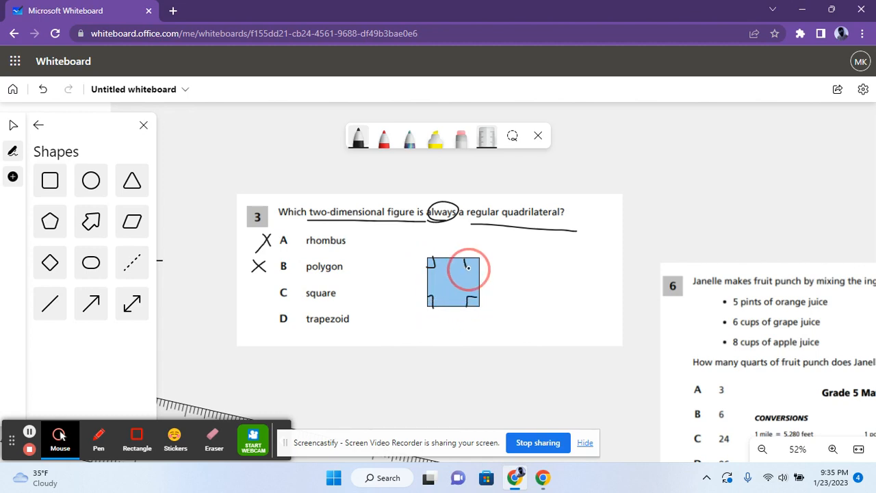
{"action": "mouse_move", "coordinate": [259, 290]}
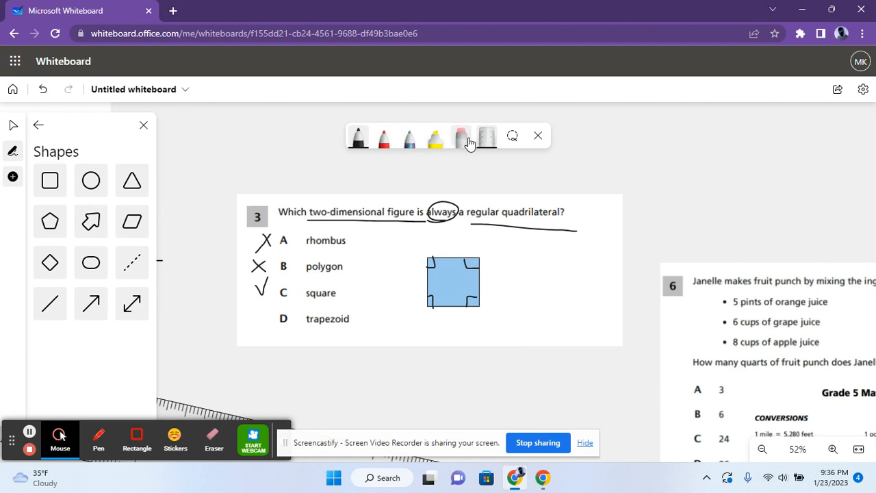
{"action": "mouse_move", "coordinate": [462, 140]}
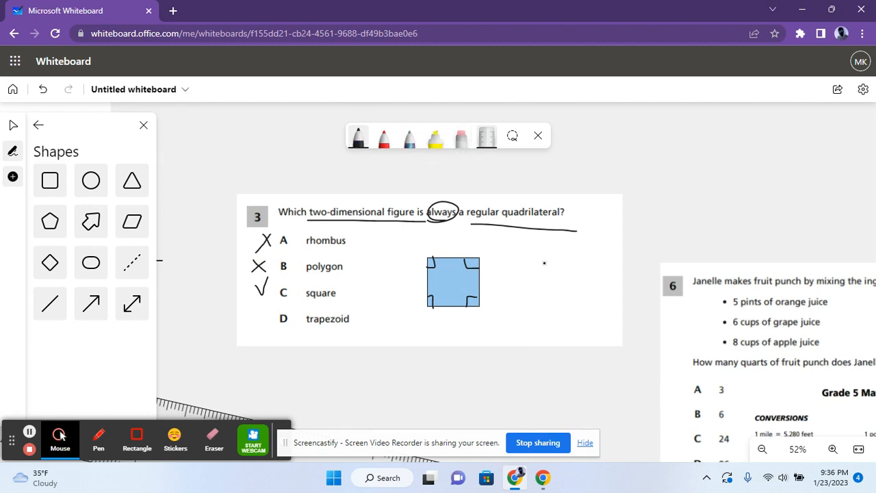
- Sketch an irregular quadrilateral to the right of problem 3
{"action": "left_click_drag", "start_coordinate": [545, 263], "coordinate": [531, 308]}
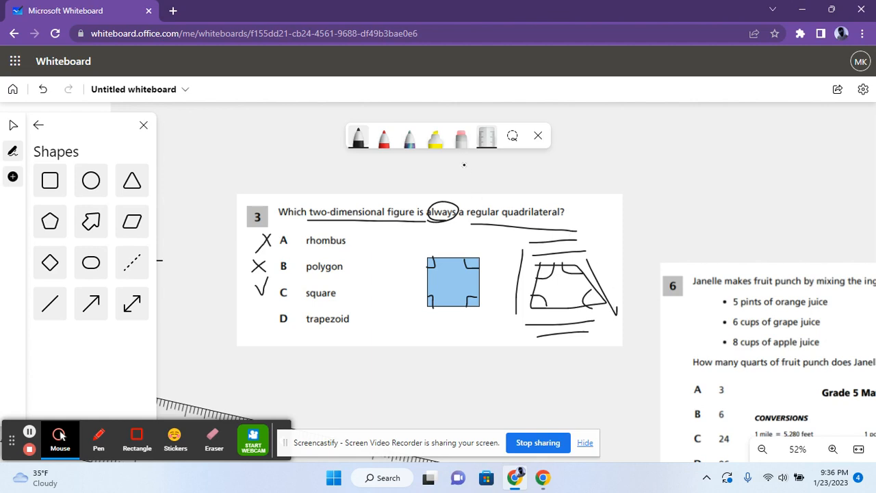
{"action": "mouse_move", "coordinate": [460, 137]}
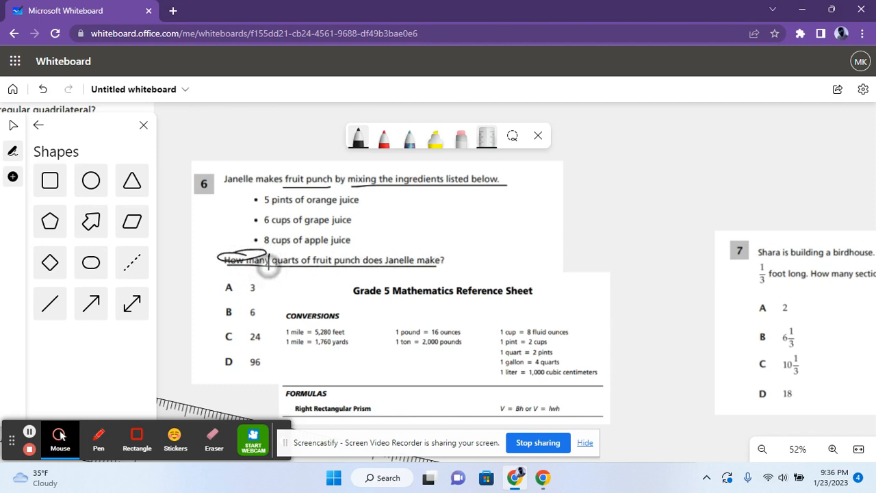
- Circle the key words of the quarts question and scroll to the ingredient list
{"action": "left_click_drag", "start_coordinate": [287, 262], "coordinate": [380, 261]}
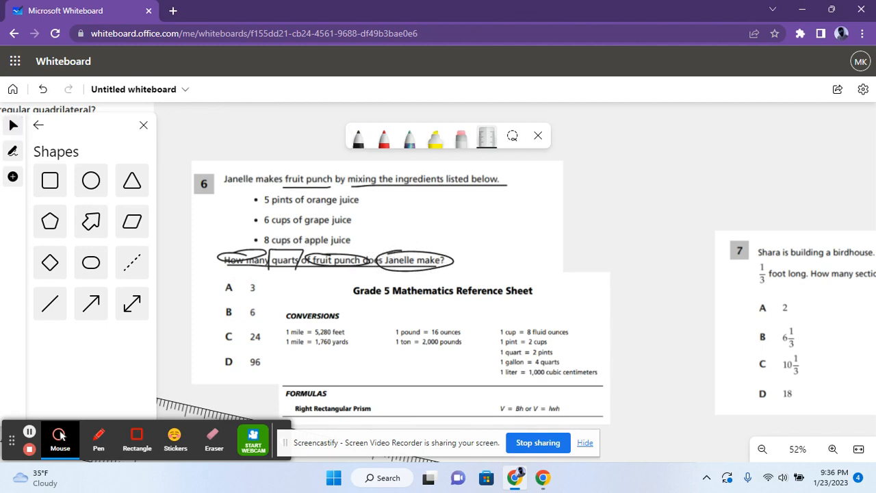
{"action": "scroll", "scroll_direction": "up", "scroll_amount": 3}
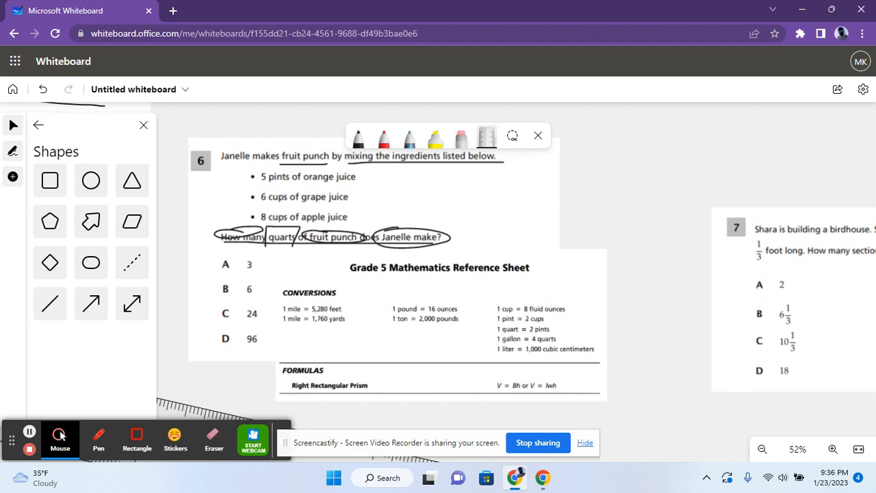
{"action": "mouse_move", "coordinate": [383, 282]}
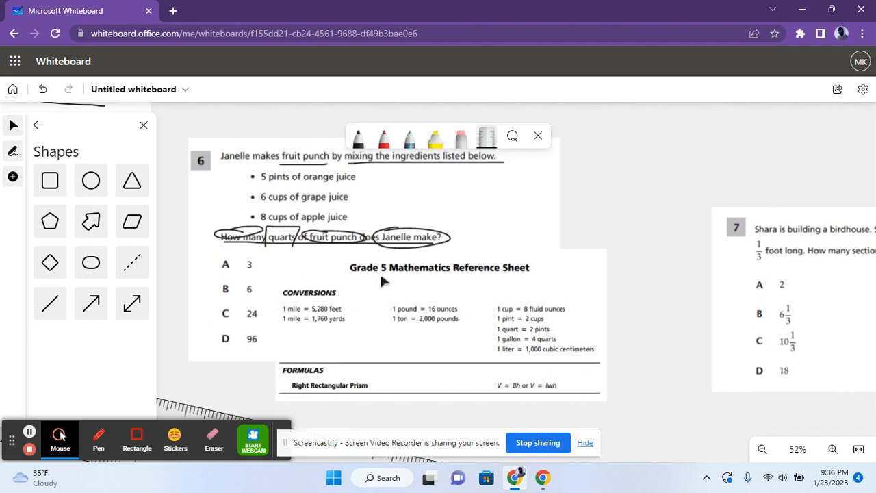
{"action": "mouse_move", "coordinate": [457, 158]}
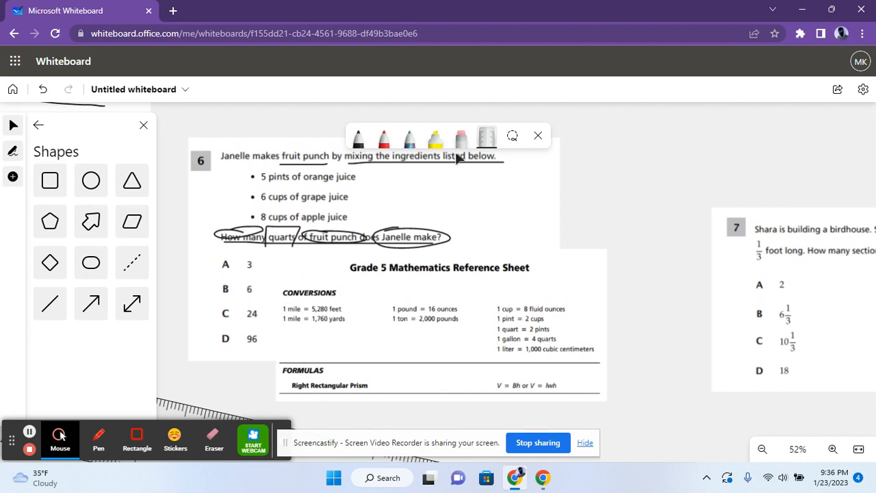
{"action": "mouse_move", "coordinate": [441, 202]}
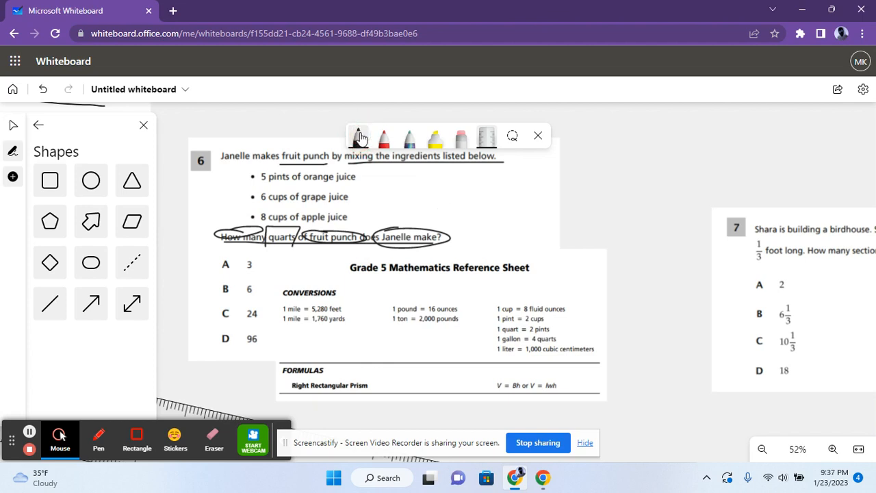
{"action": "mouse_move", "coordinate": [424, 143]}
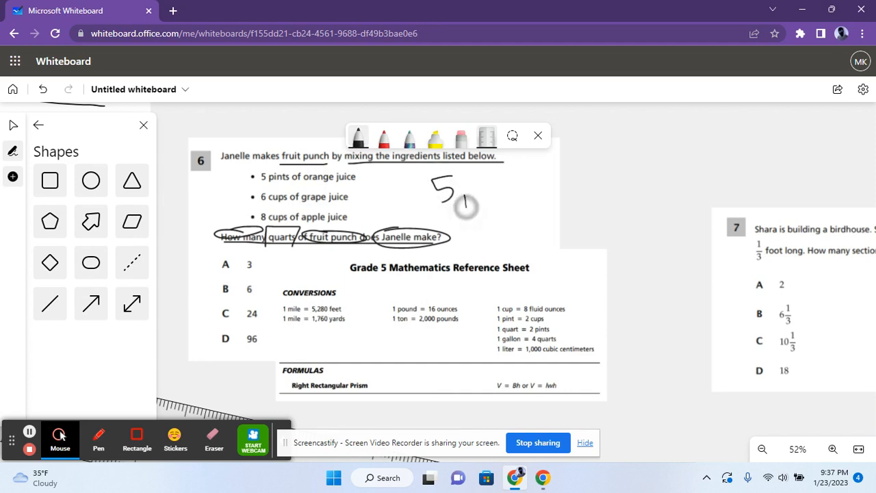
- Write the punch total as 5p + 14c beside the ingredient list
{"action": "left_click_drag", "start_coordinate": [451, 198], "coordinate": [533, 184]}
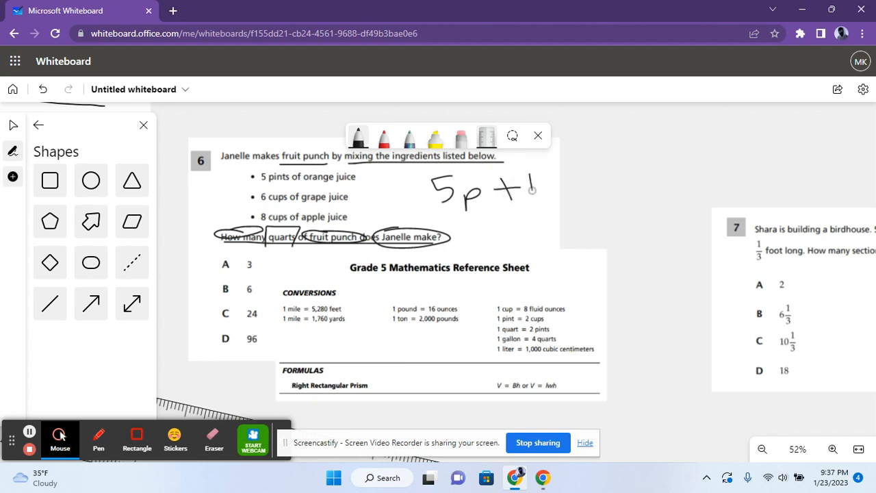
{"action": "left_click_drag", "start_coordinate": [533, 185], "coordinate": [602, 189]}
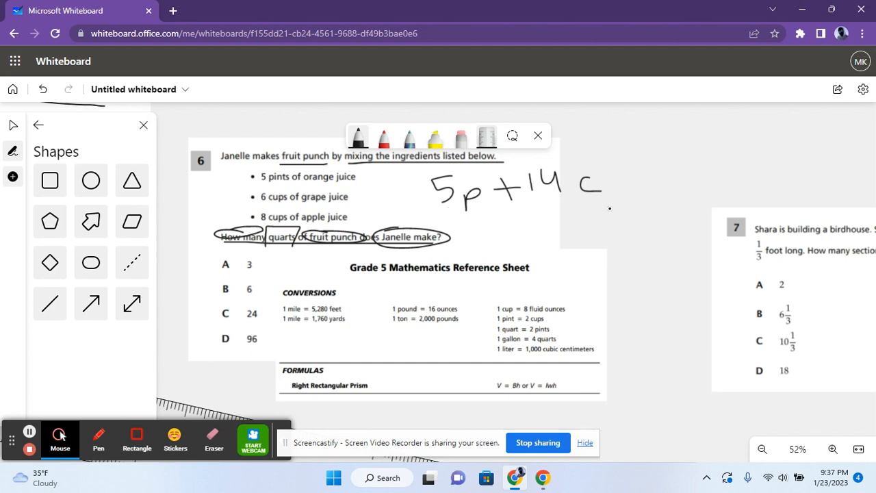
{"action": "left_click", "coordinate": [479, 225]}
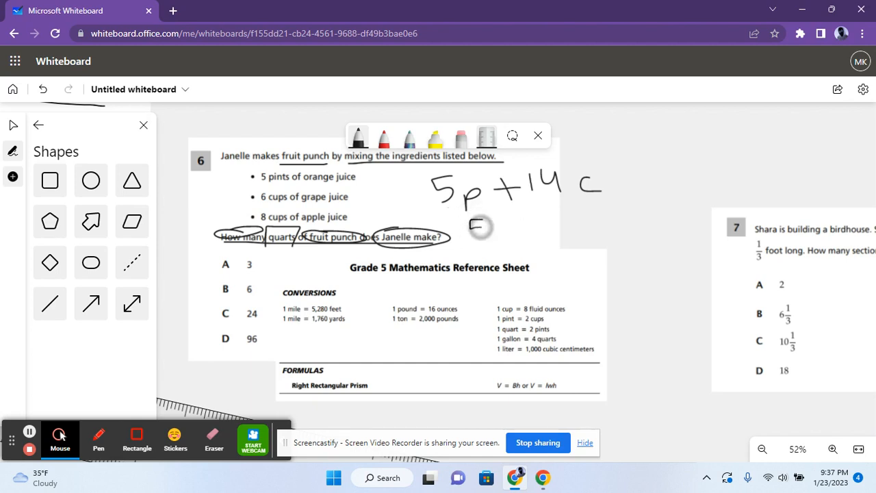
{"action": "left_click_drag", "start_coordinate": [476, 226], "coordinate": [479, 267]}
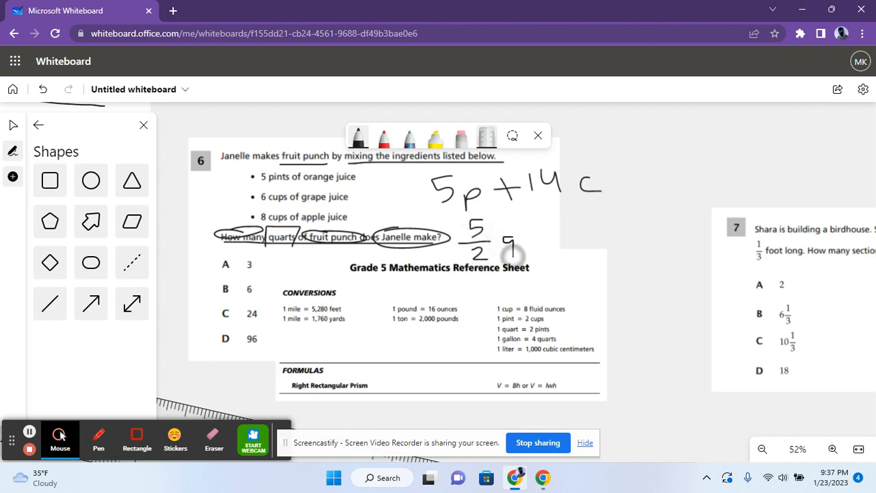
- Rewrite the total in quarts as 5/2 q + 14/4 q
{"action": "left_click_drag", "start_coordinate": [506, 246], "coordinate": [541, 235]}
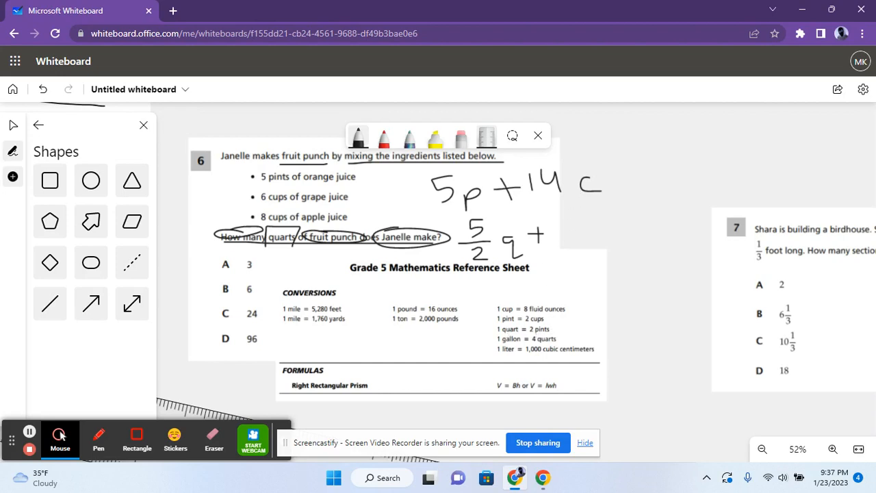
{"action": "left_click_drag", "start_coordinate": [531, 235], "coordinate": [564, 219]}
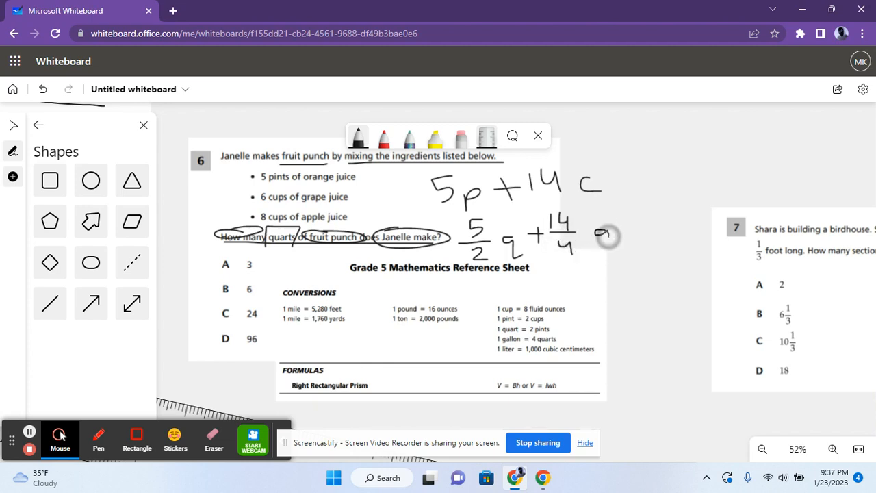
{"action": "left_click_drag", "start_coordinate": [602, 233], "coordinate": [626, 253]}
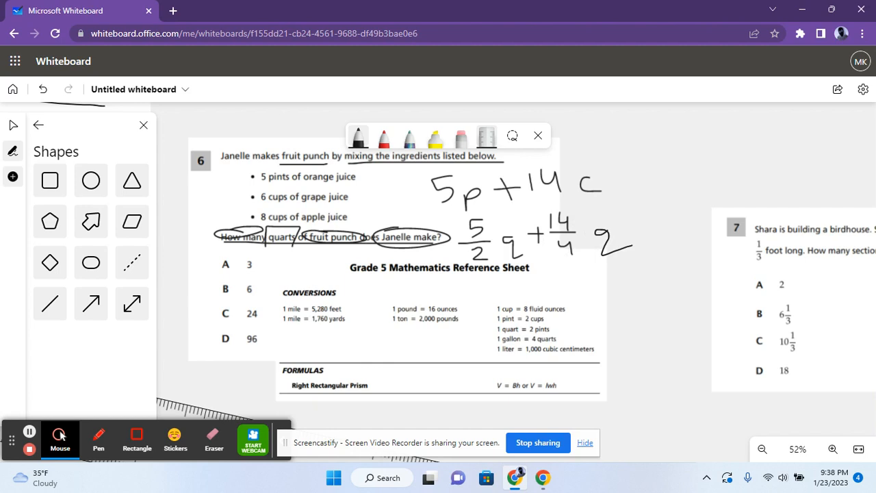
{"action": "left_click_drag", "start_coordinate": [613, 280], "coordinate": [627, 287]}
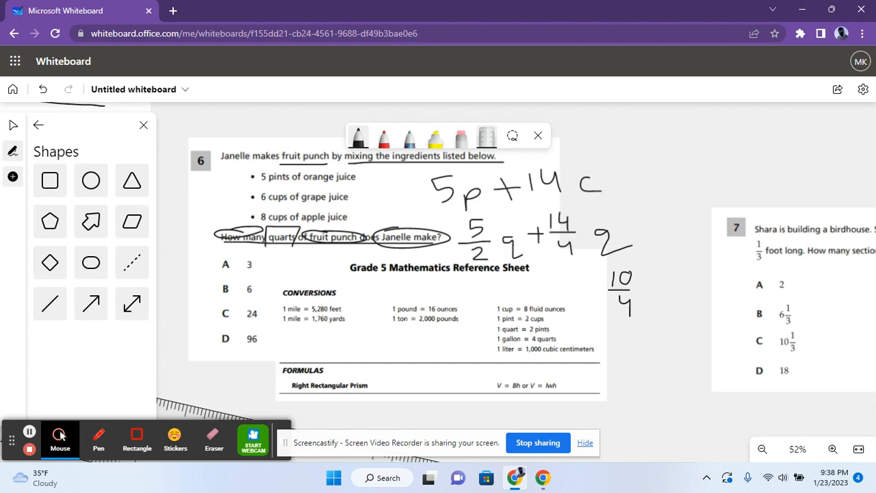
- Write 10/4 q + 14/4 q, arrow down to 24/4 q, and box the answer 6
{"action": "left_click", "coordinate": [650, 288]}
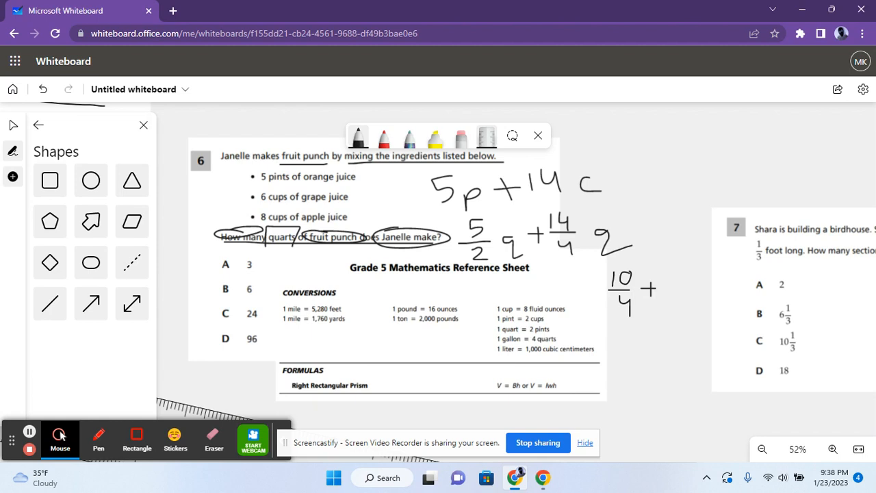
{"action": "left_click_drag", "start_coordinate": [668, 281], "coordinate": [695, 277]}
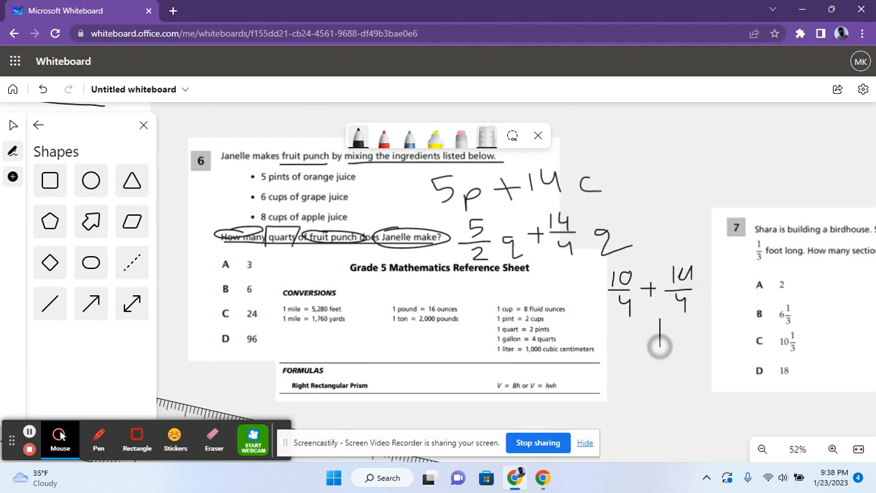
{"action": "left_click_drag", "start_coordinate": [660, 314], "coordinate": [660, 380]}
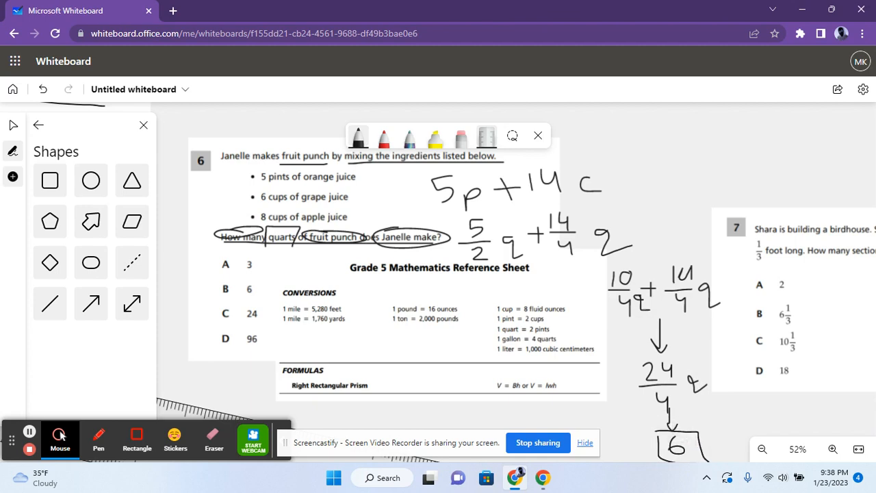
{"action": "left_click_drag", "start_coordinate": [212, 280], "coordinate": [230, 298]}
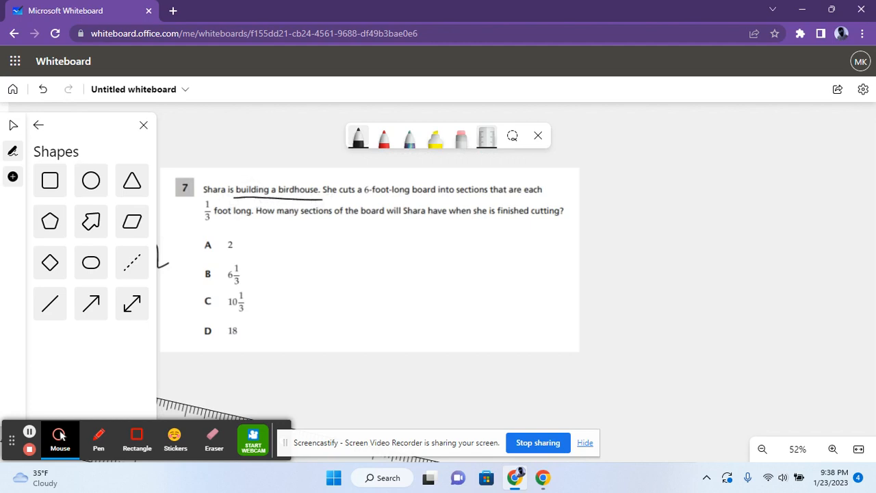
- Circle problem 7's key phrases and sketch the board labeled 6 ft with a 1/3 ft tick
{"action": "left_click_drag", "start_coordinate": [349, 200], "coordinate": [438, 200]}
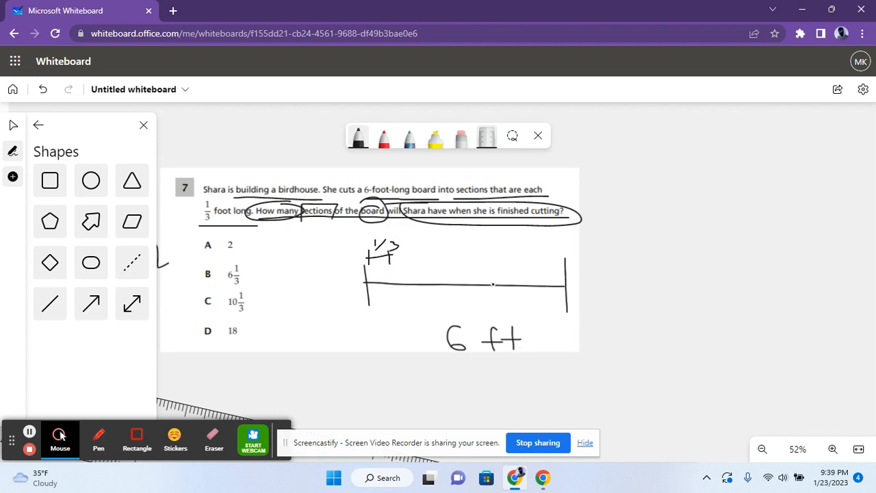
- Write '6 ÷ 1/3' beside problem 7 with an arrow leading down to the working
{"action": "left_click_drag", "start_coordinate": [629, 233], "coordinate": [626, 267]}
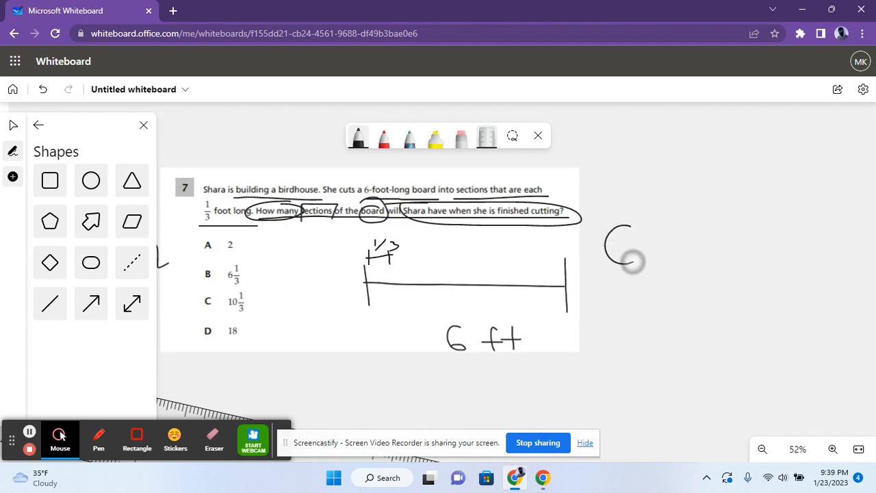
{"action": "left_click_drag", "start_coordinate": [616, 247], "coordinate": [691, 225]}
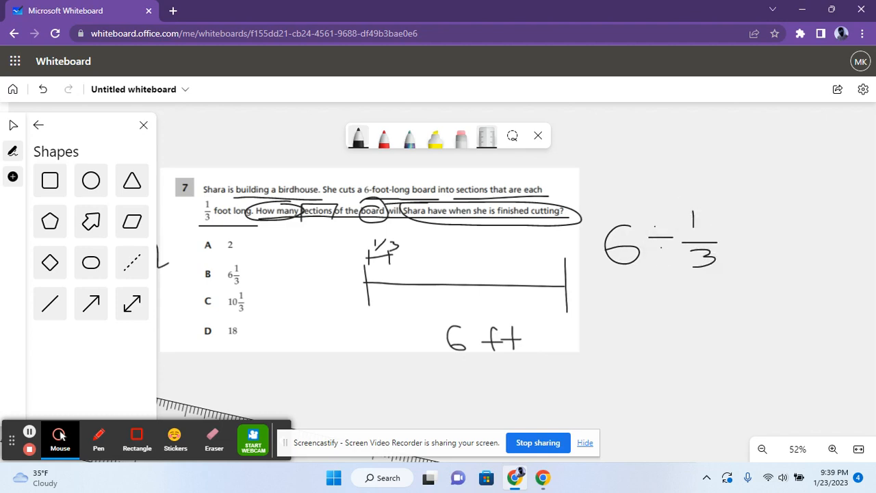
{"action": "left_click_drag", "start_coordinate": [660, 273], "coordinate": [660, 321]}
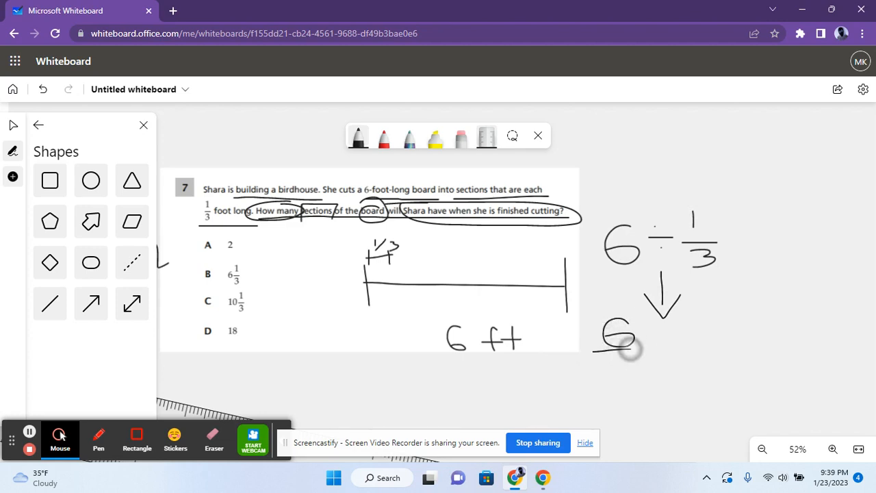
- Write '6/1 × 3/1 = 18' below the arrow and box the answer 18
{"action": "left_click_drag", "start_coordinate": [616, 353], "coordinate": [615, 380]}
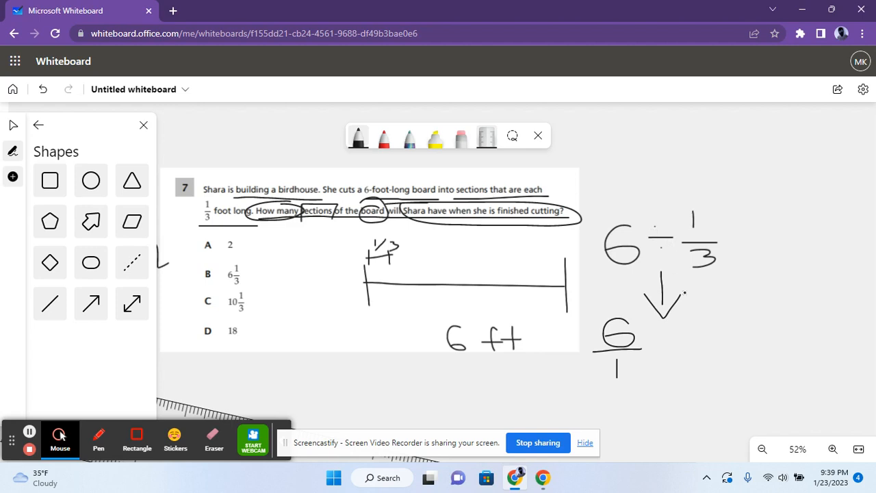
{"action": "left_click_drag", "start_coordinate": [654, 342], "coordinate": [725, 342]}
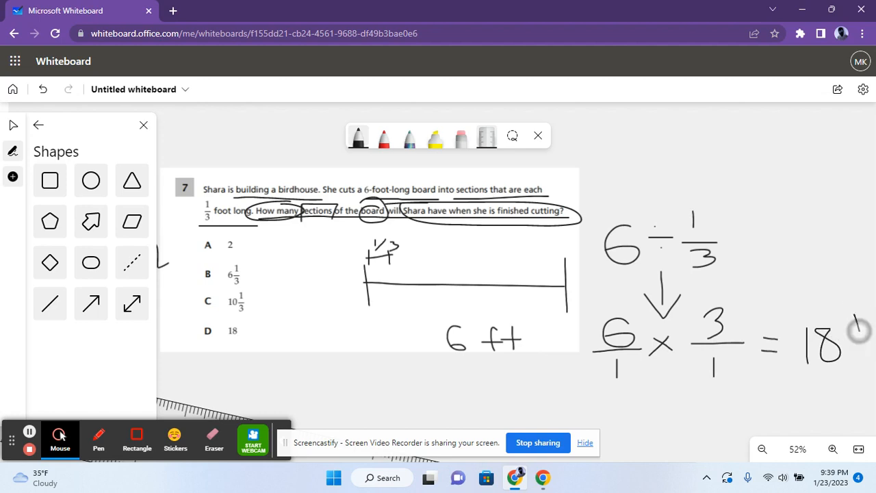
{"action": "left_click_drag", "start_coordinate": [801, 317], "coordinate": [852, 370]}
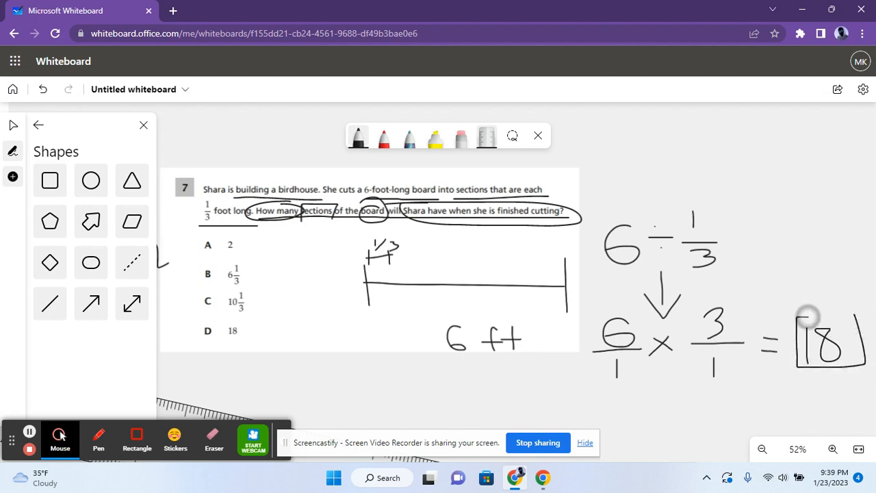